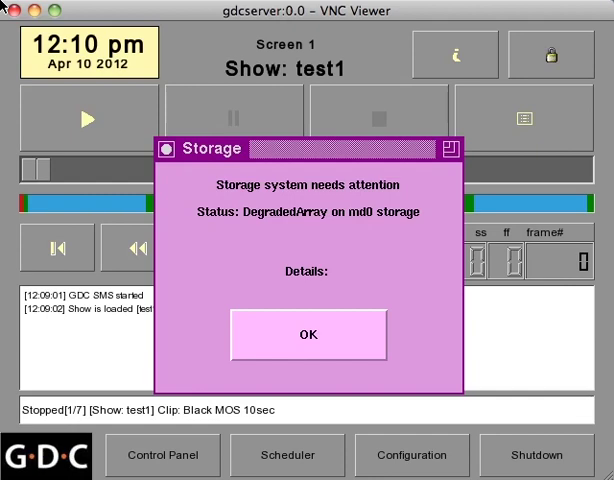
mouse_move(144, 156)
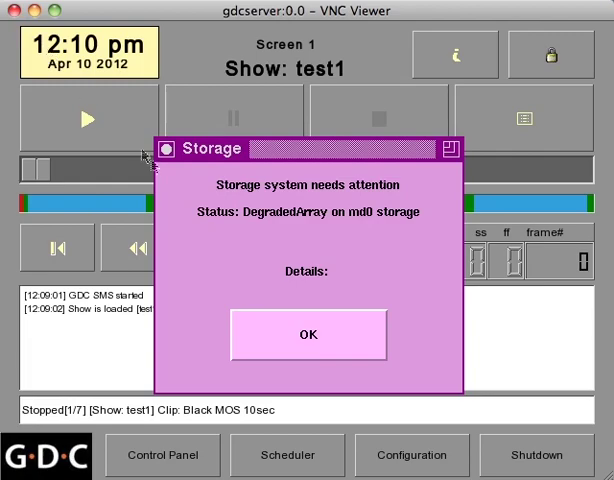
Step: Dismiss the Storage attention alert and review the degraded RAID and drive states
left_click(308, 334)
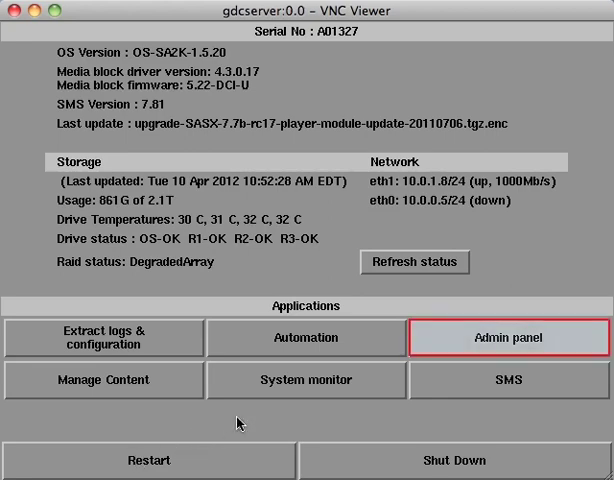
Step: Log into the server admin panel as gdc with its password
left_click(508, 336)
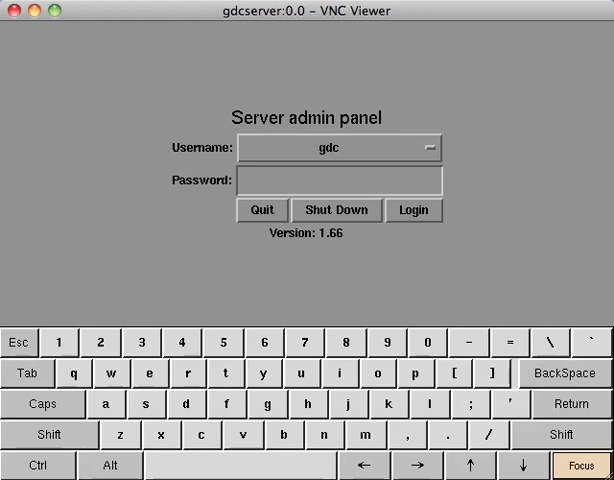
left_click(580, 464)
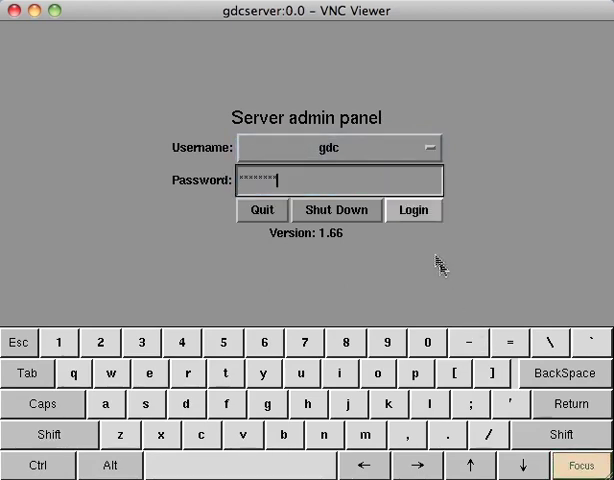
left_click(414, 210)
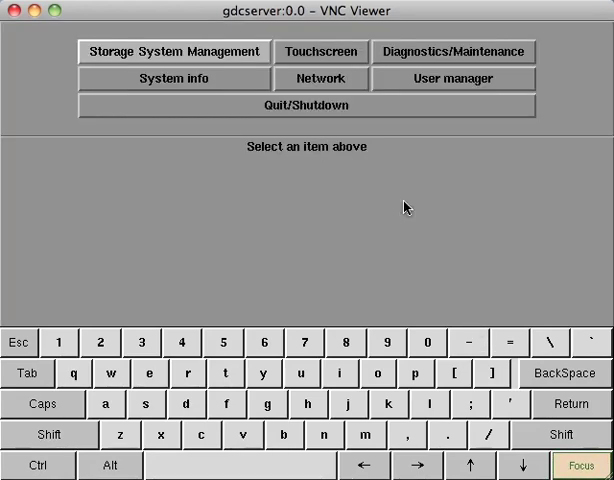
Step: Enter the Storage System Management submenu listing RAID and hard disk tools
left_click(172, 52)
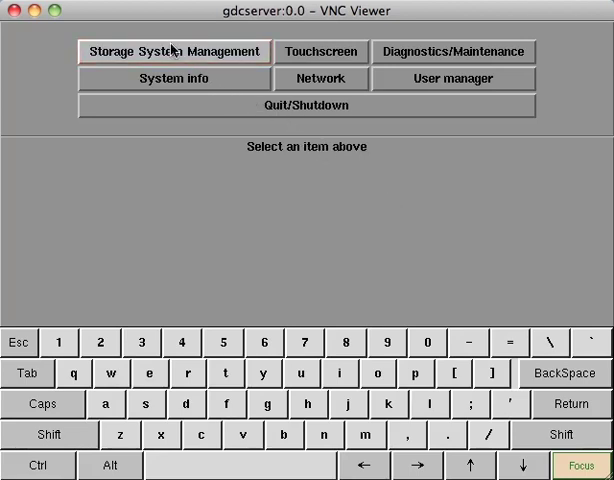
left_click(174, 52)
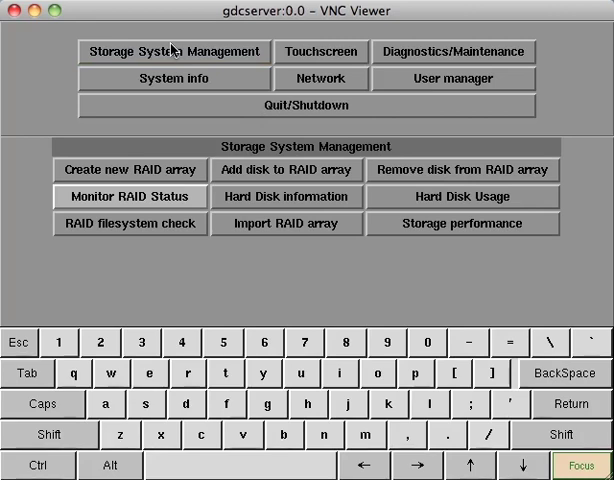
left_click(130, 196)
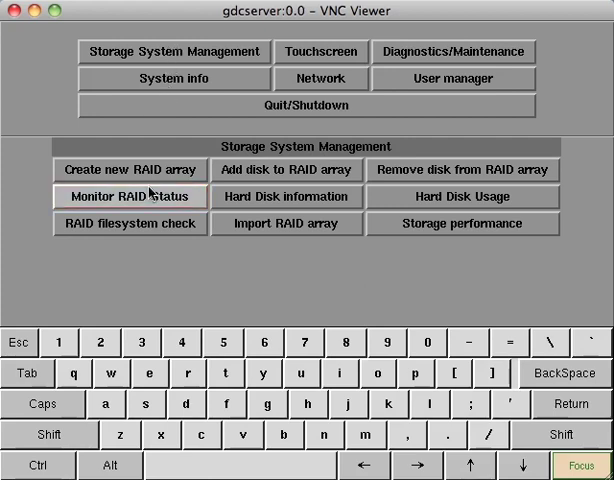
left_click(130, 196)
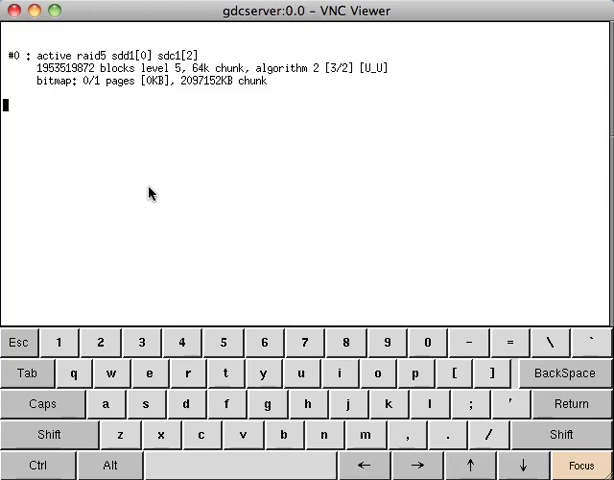
mouse_move(174, 206)
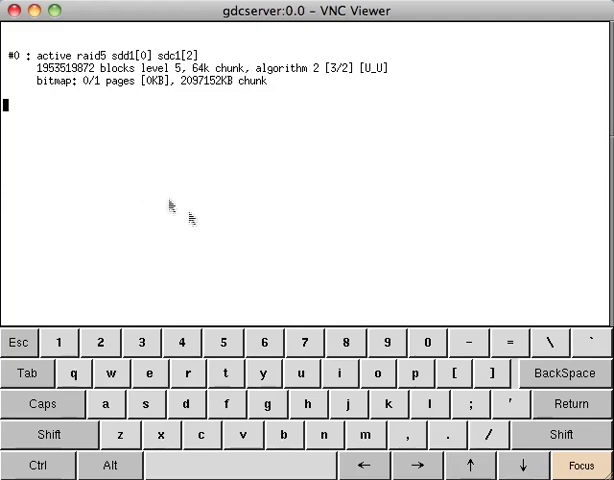
mouse_move(584, 466)
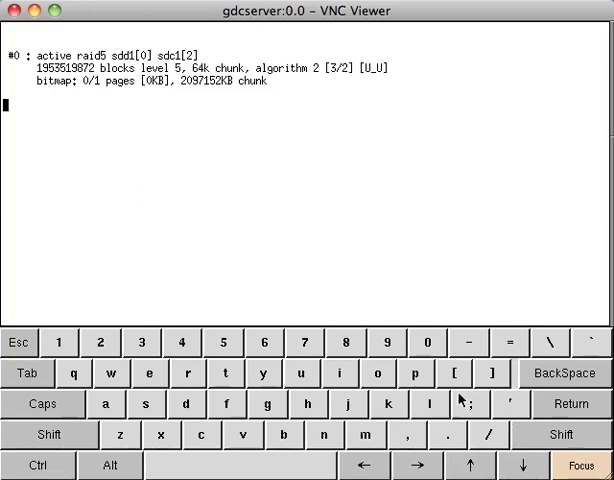
mouse_move(110, 206)
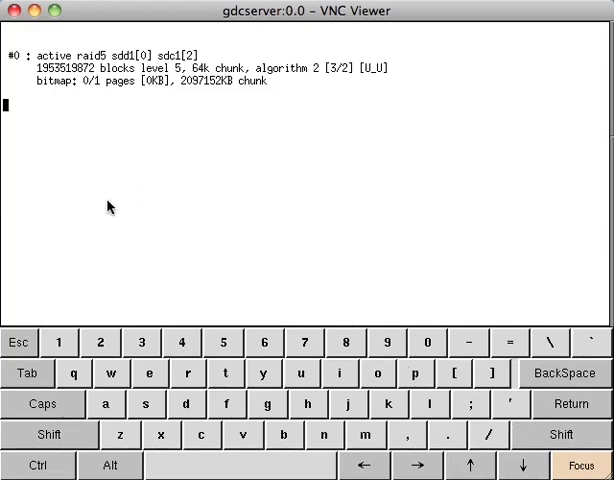
key("ctrl+c")
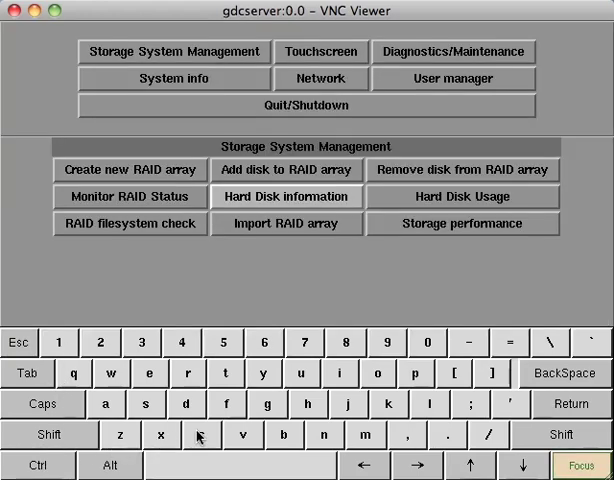
Step: Choose a disk from the Hard Disk information list and show its SMART report
left_click(288, 196)
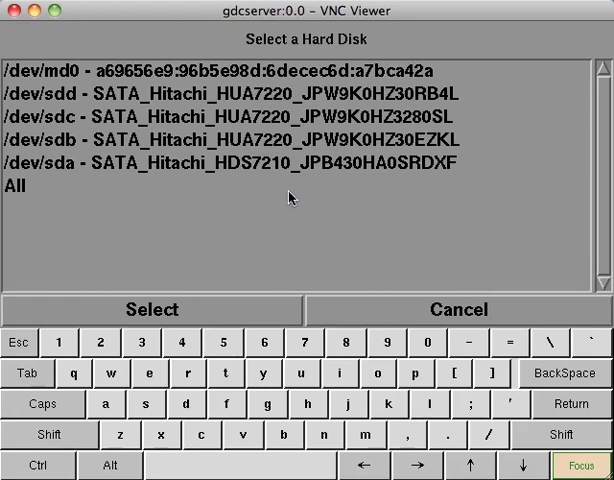
left_click(230, 162)
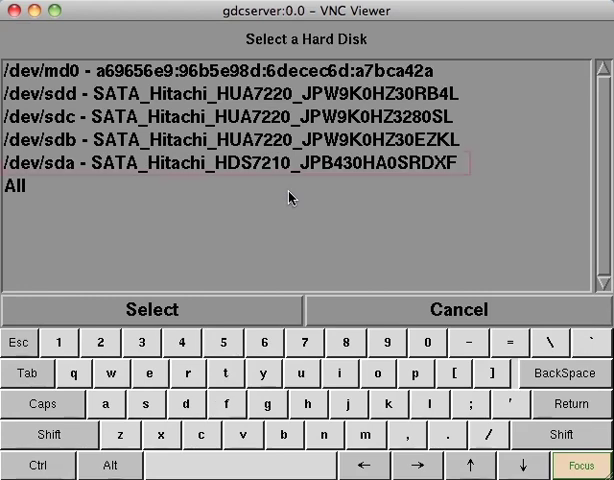
left_click(240, 160)
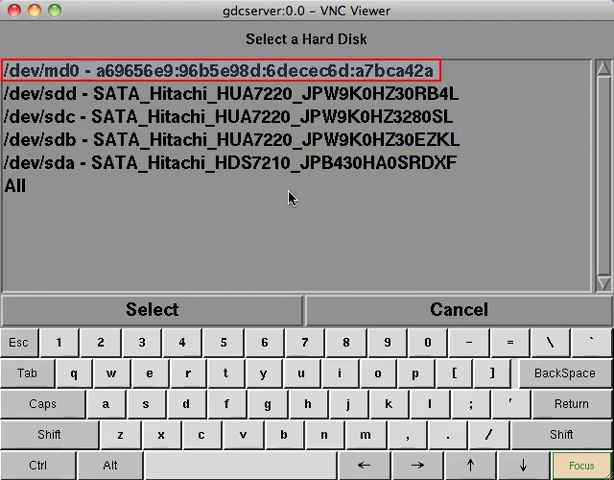
left_click(200, 72)
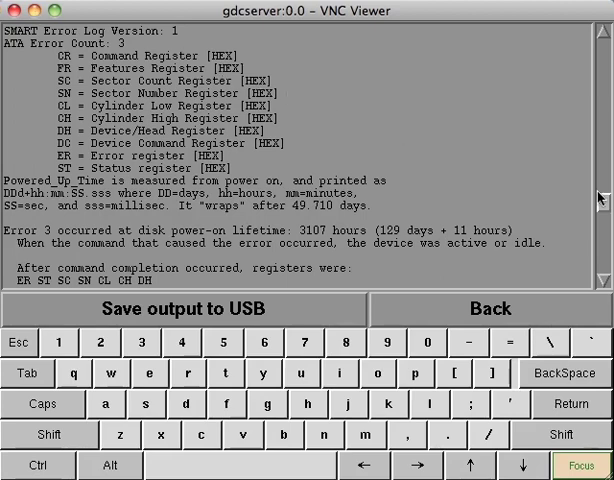
Step: Scroll through drive sdb's SMART error log, capabilities and attribute table
scroll("down", 3)
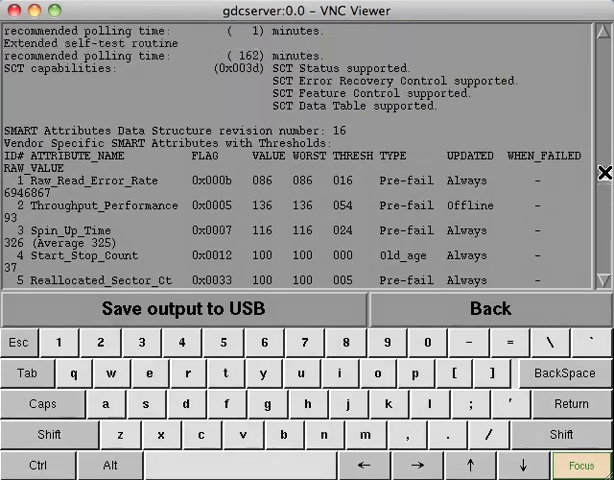
scroll("up", 3)
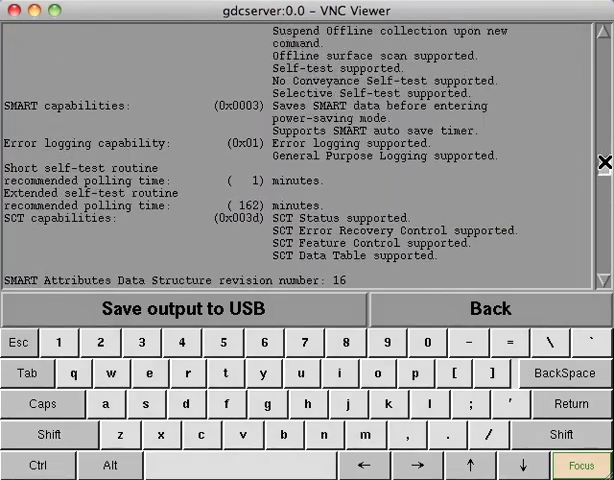